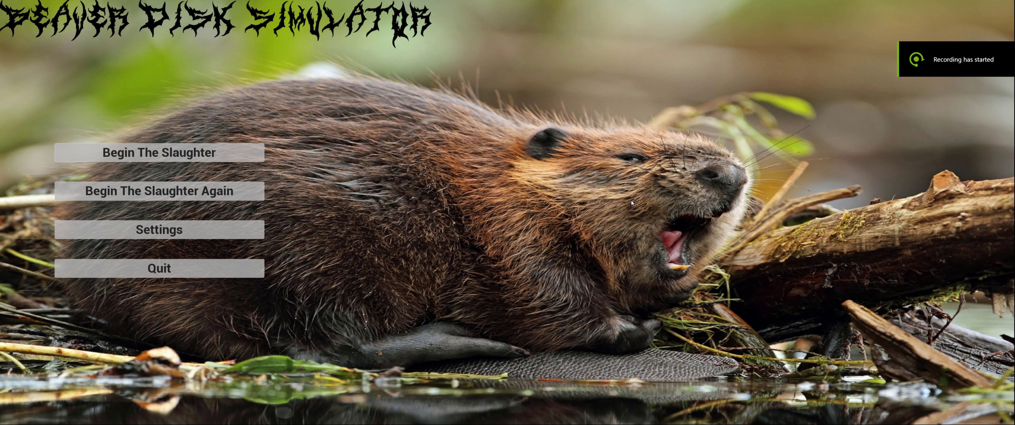
pyautogui.moveTo(569, 139)
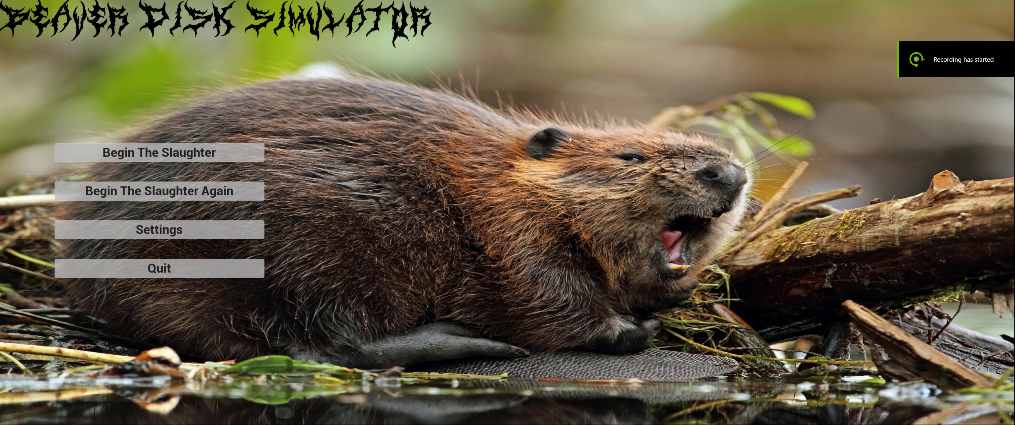
# Step: Open the Options screen with window mode, resolution and graphics quality settings
pyautogui.click(159, 229)
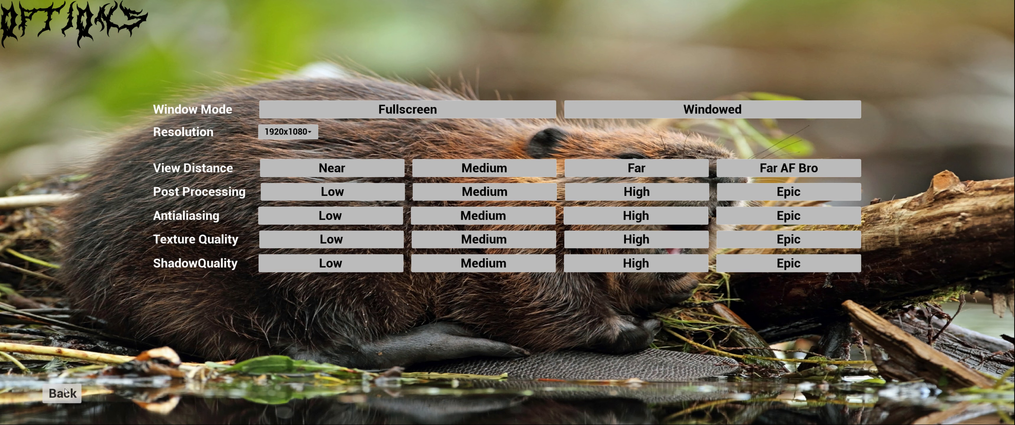
# Step: Return to the title screen from the options via Back
pyautogui.click(65, 394)
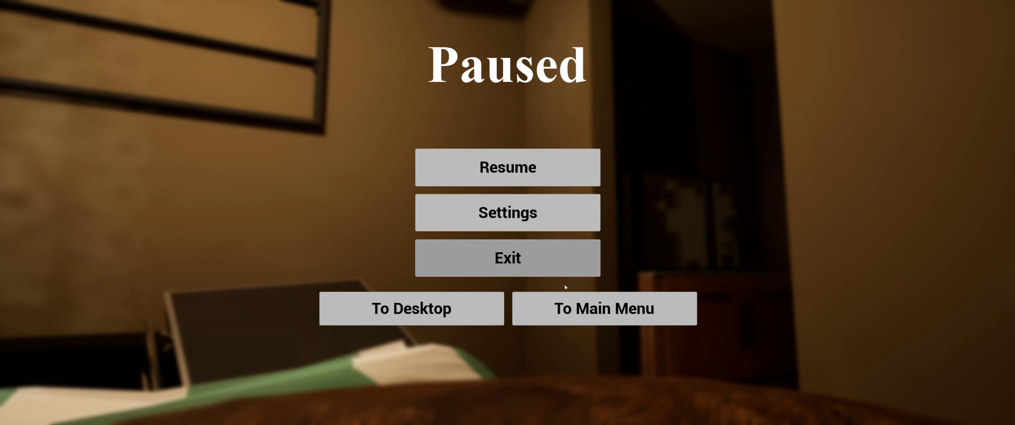
pyautogui.click(507, 167)
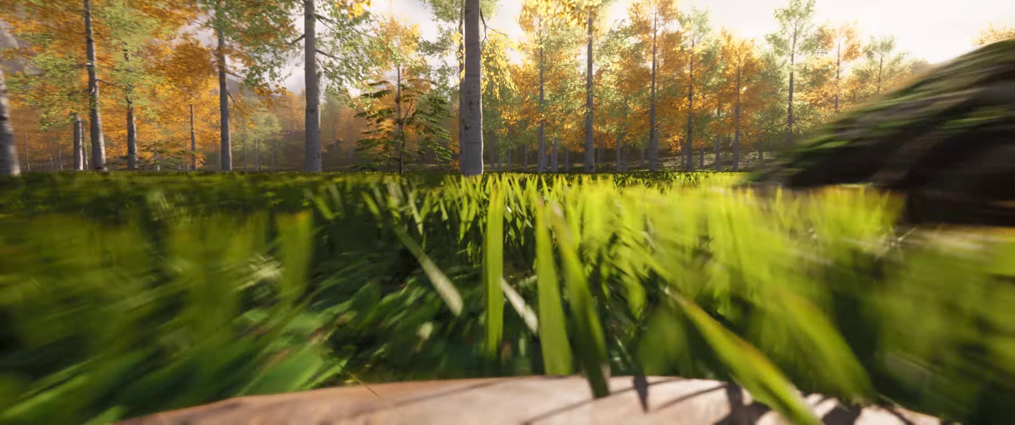